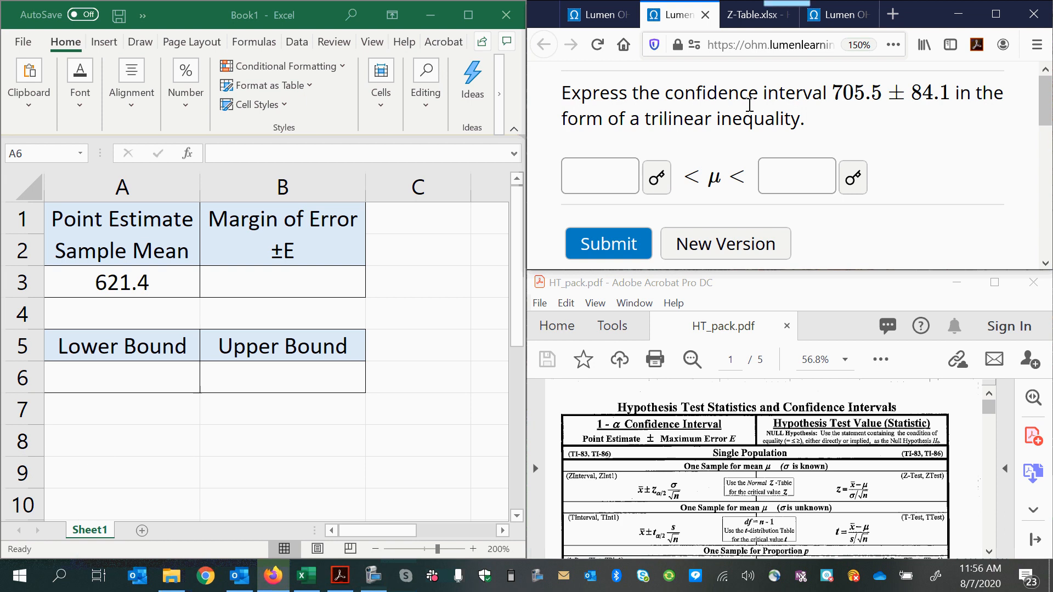
mouse_move(854, 102)
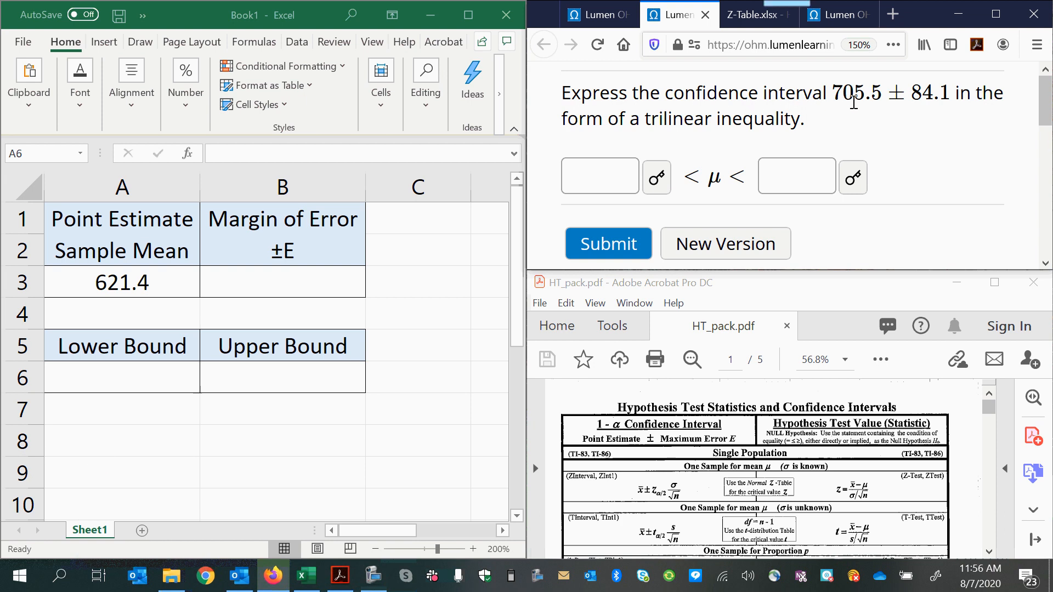
mouse_move(921, 102)
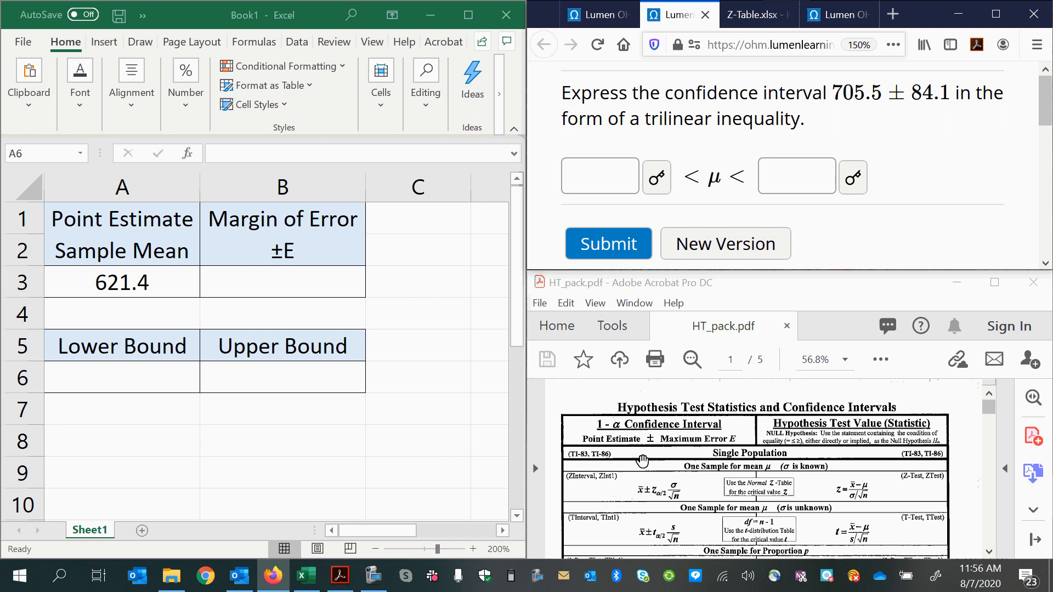
mouse_move(594, 439)
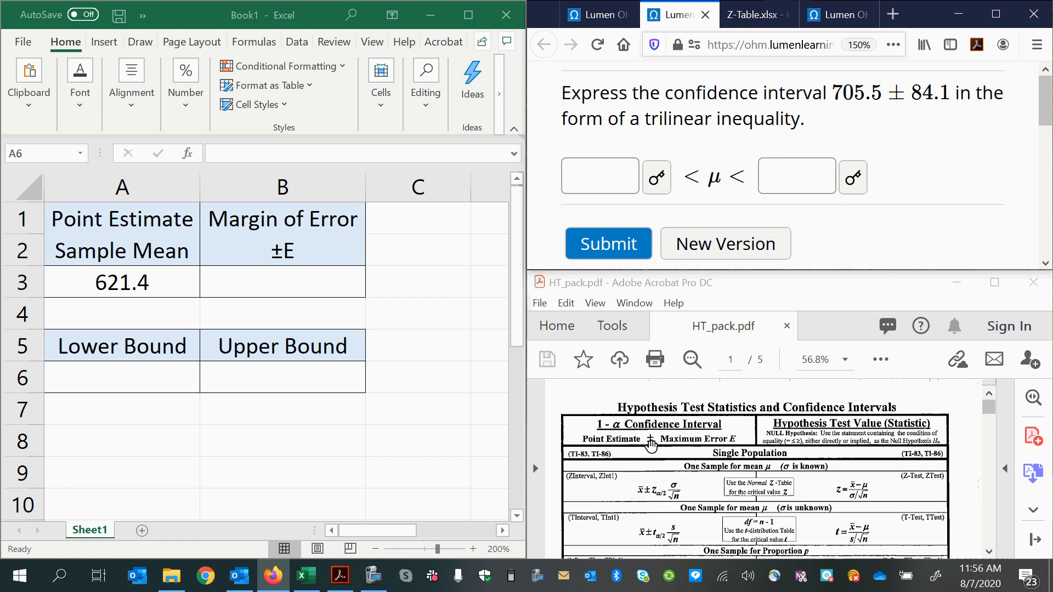
mouse_move(701, 447)
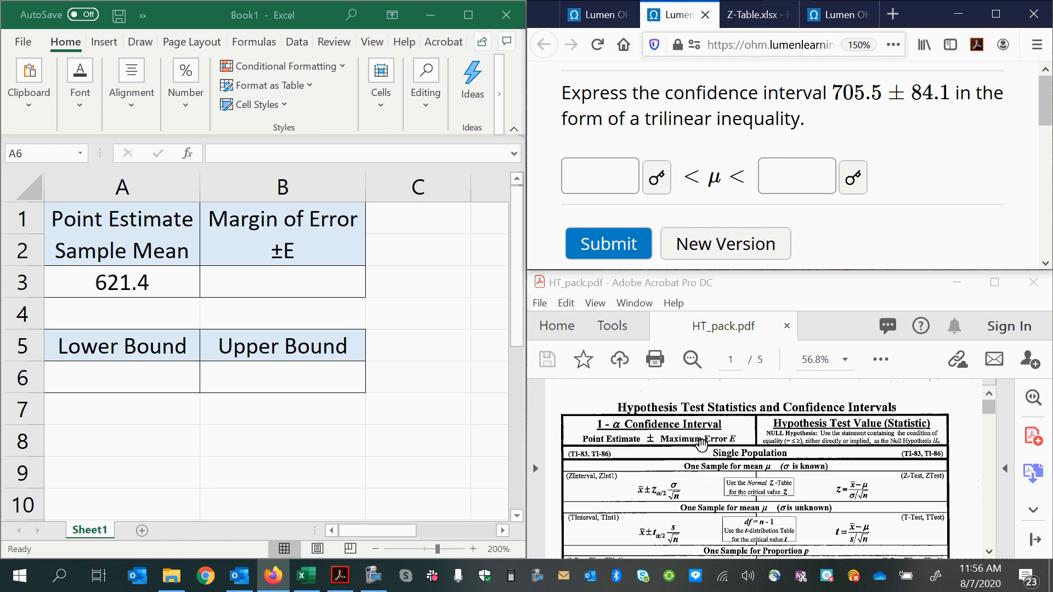
mouse_move(705, 442)
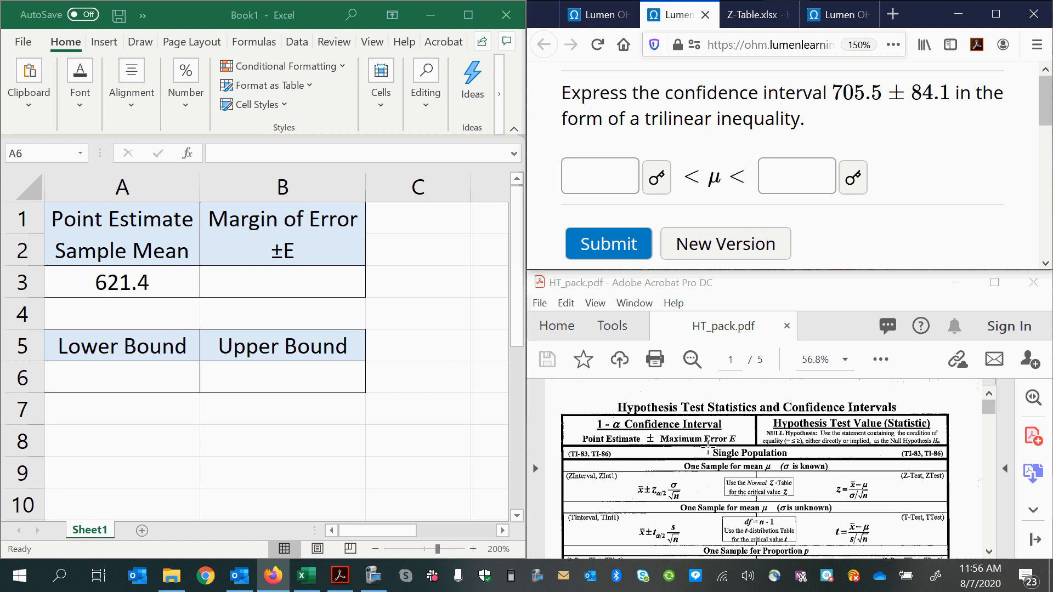
- Enter 705.5 as the Sample Mean point estimate and 84.1 as the margin of error
click(598, 176)
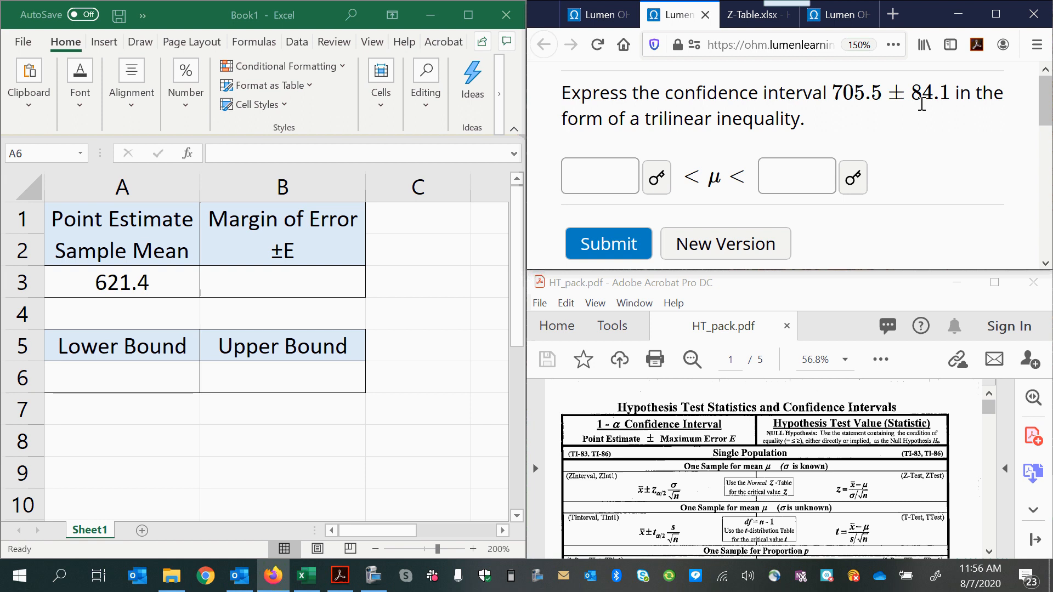
mouse_move(774, 132)
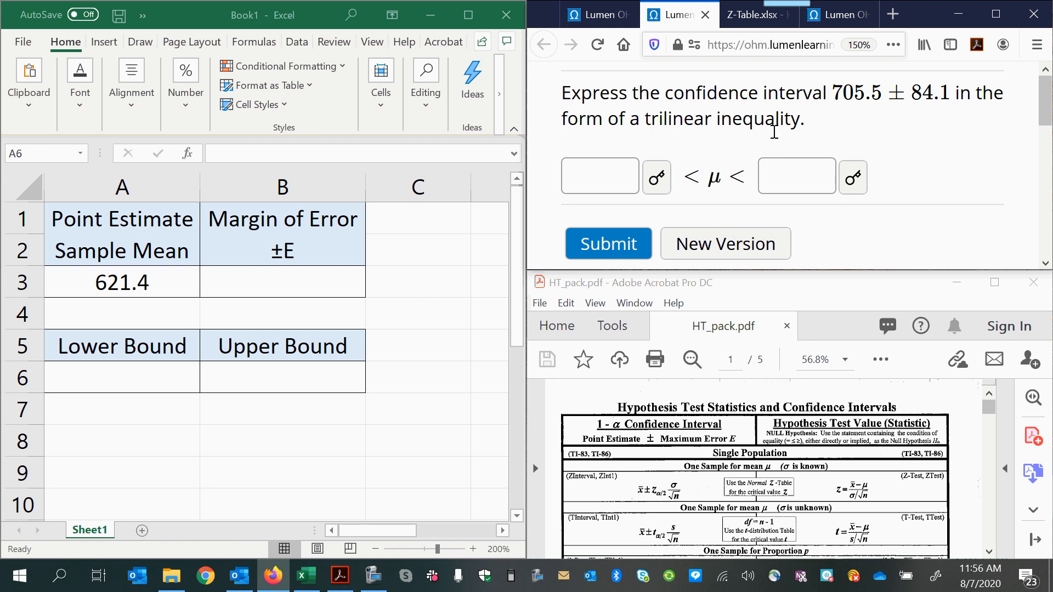
click(121, 377)
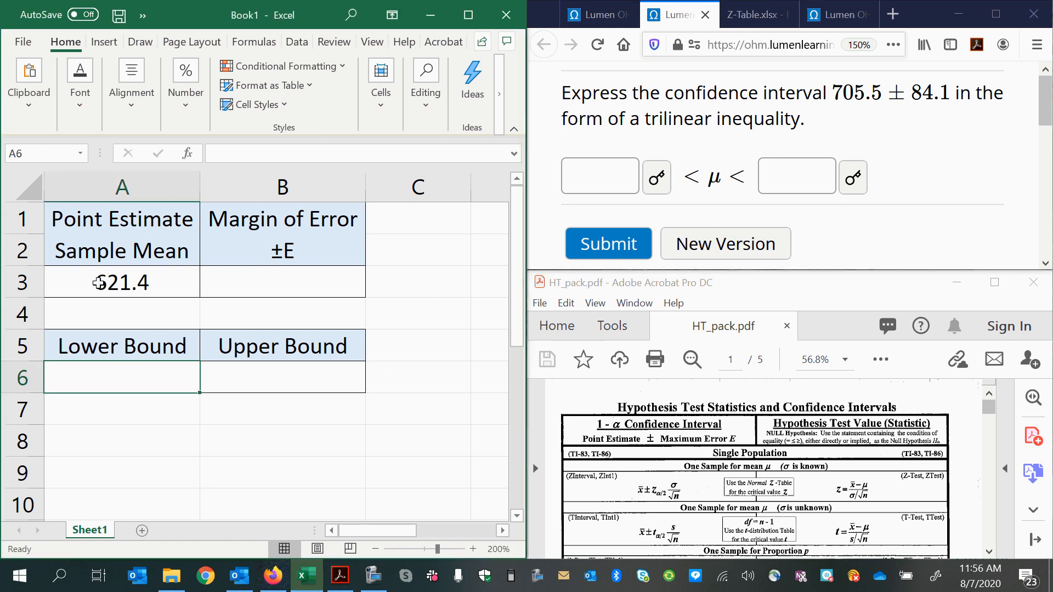
text(7)
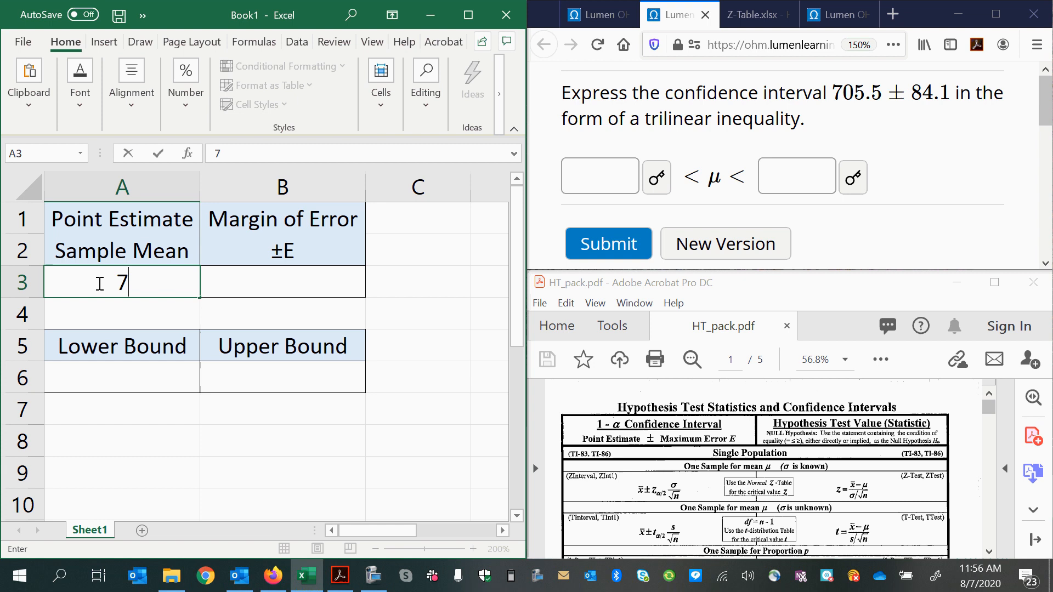
text(05.5)
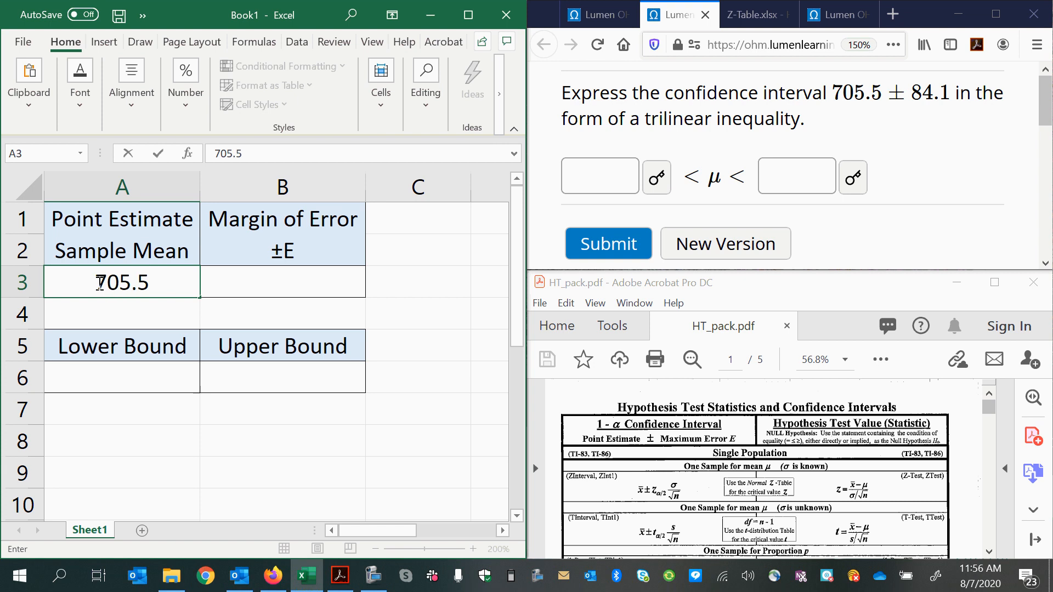
click(282, 281)
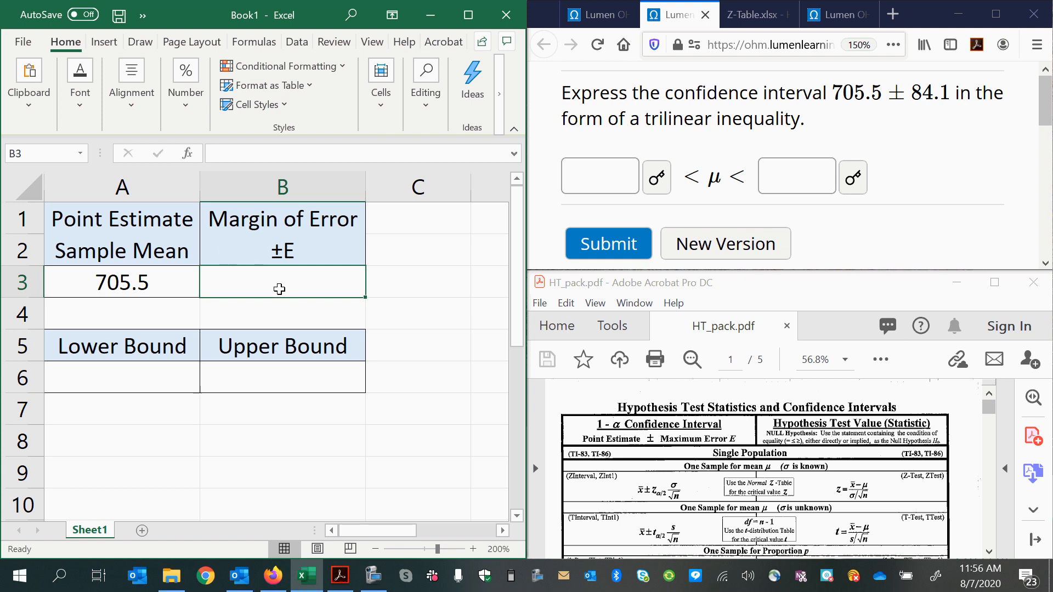
text(8)
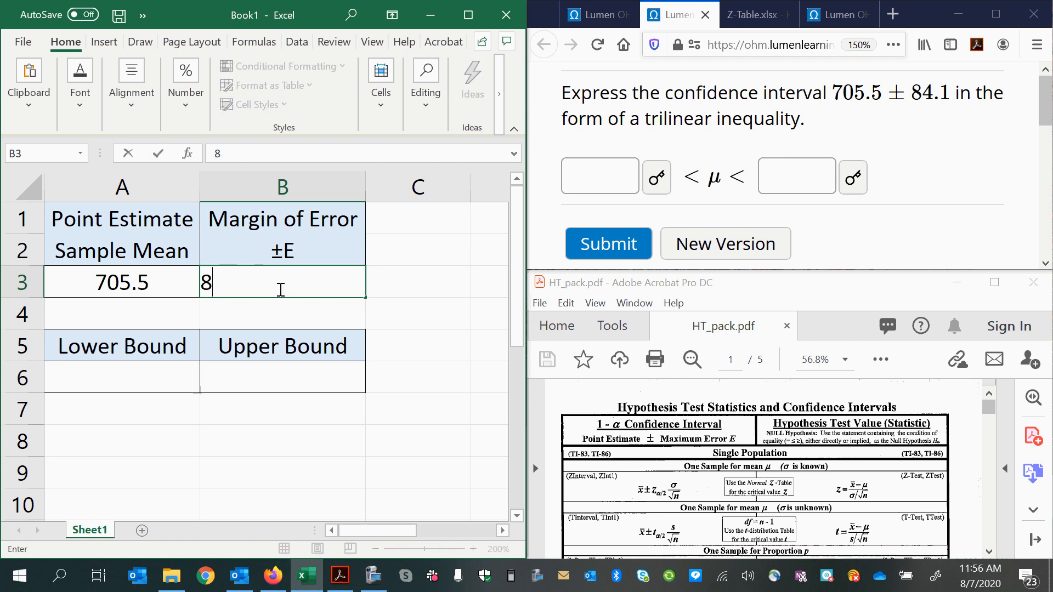
text(4.1)
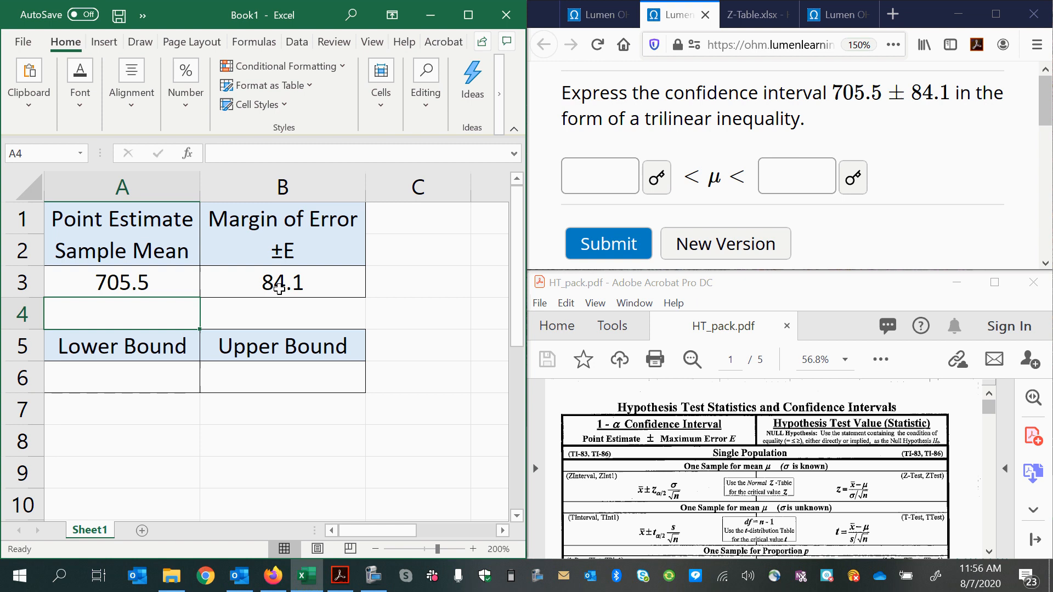
mouse_move(188, 248)
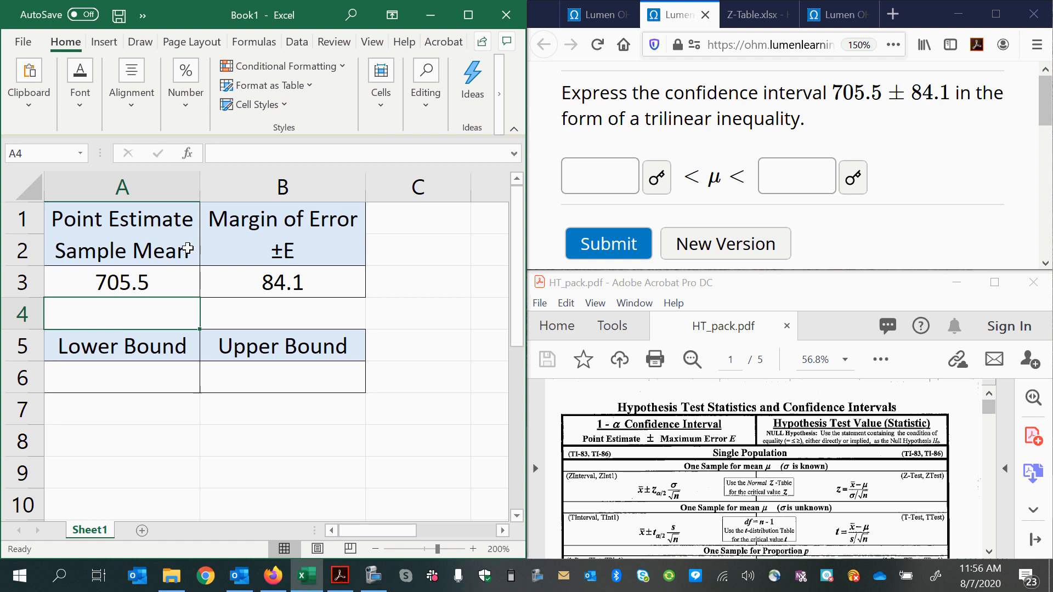
- Compute the Upper Bound as =A3+B3 (789.6) and check the Lower Bound formula
click(282, 282)
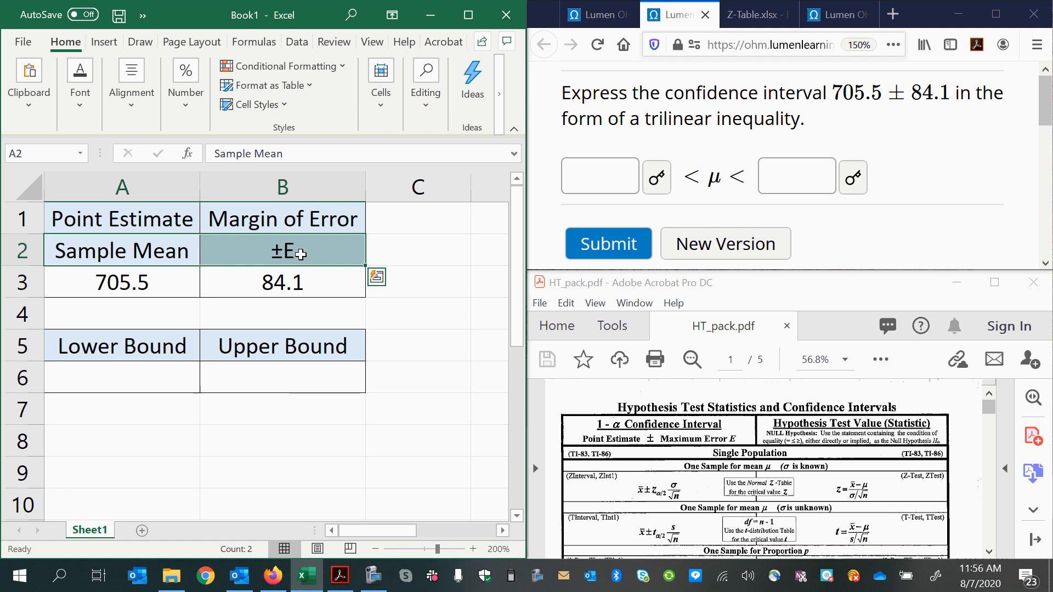
mouse_move(243, 382)
text(=)
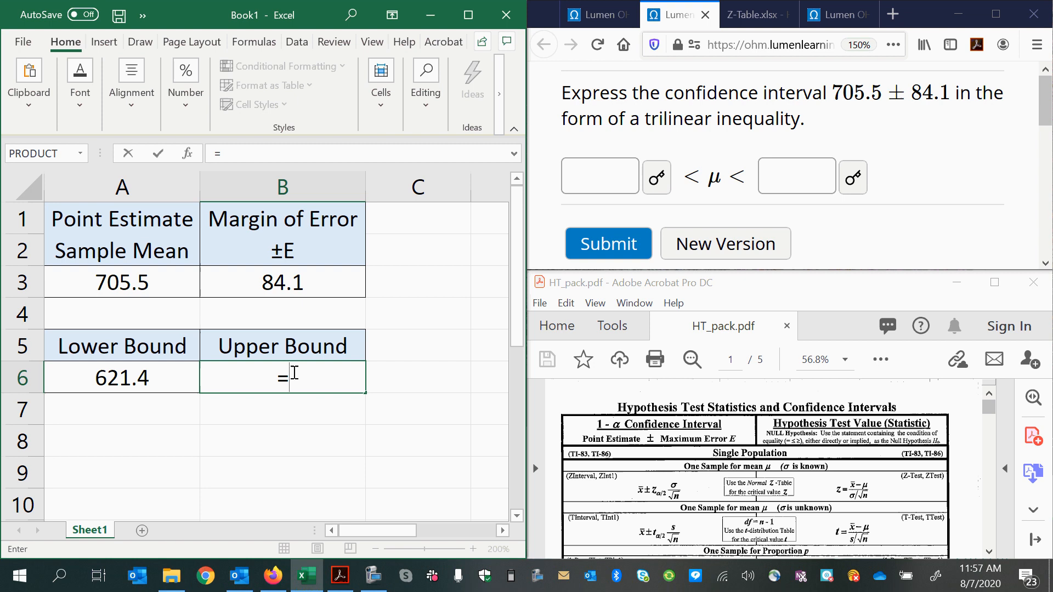
click(122, 281)
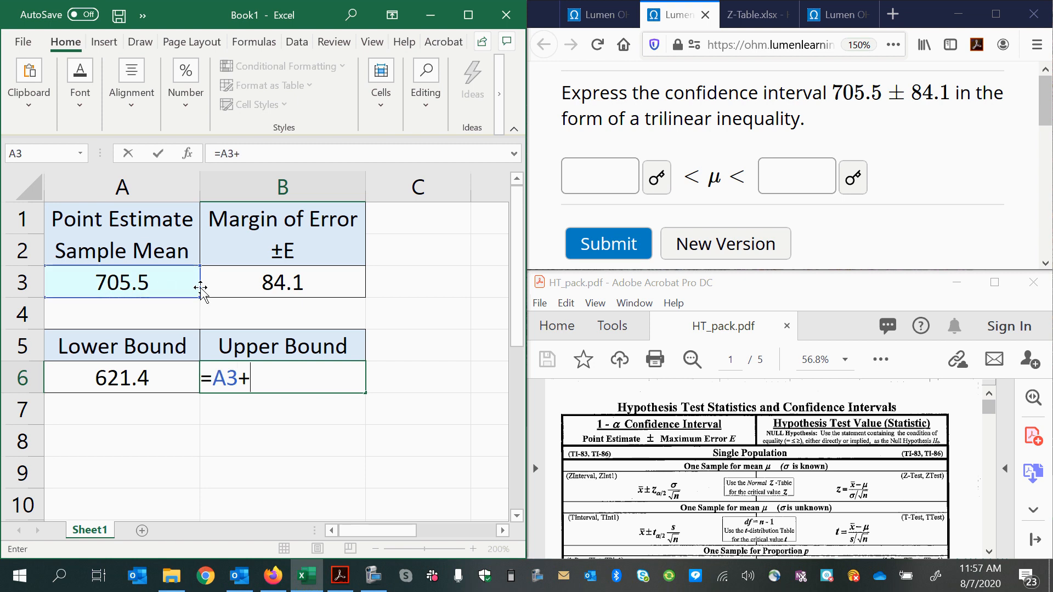
key(Enter)
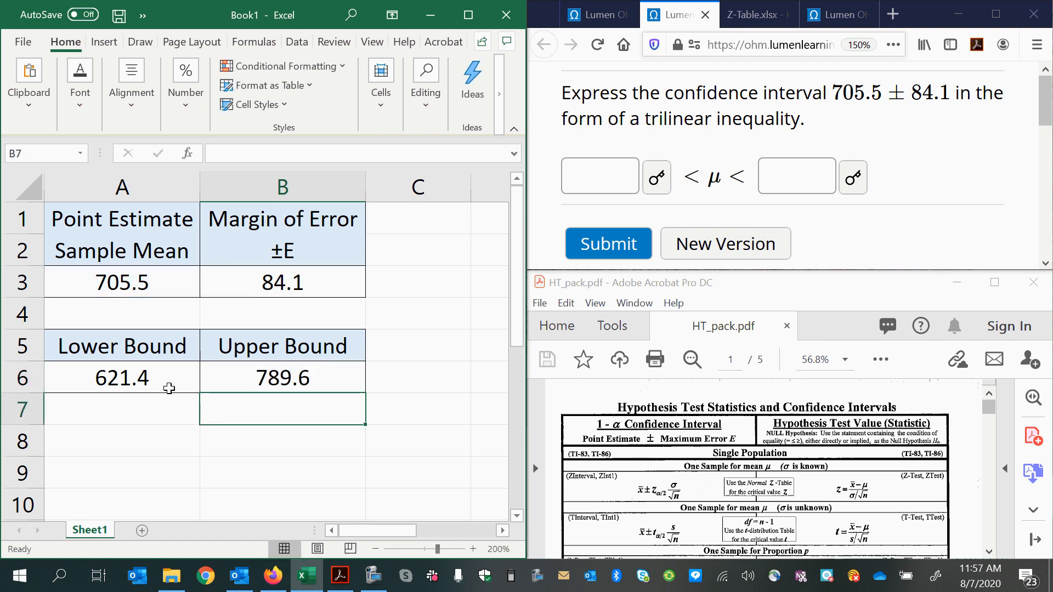
click(120, 377)
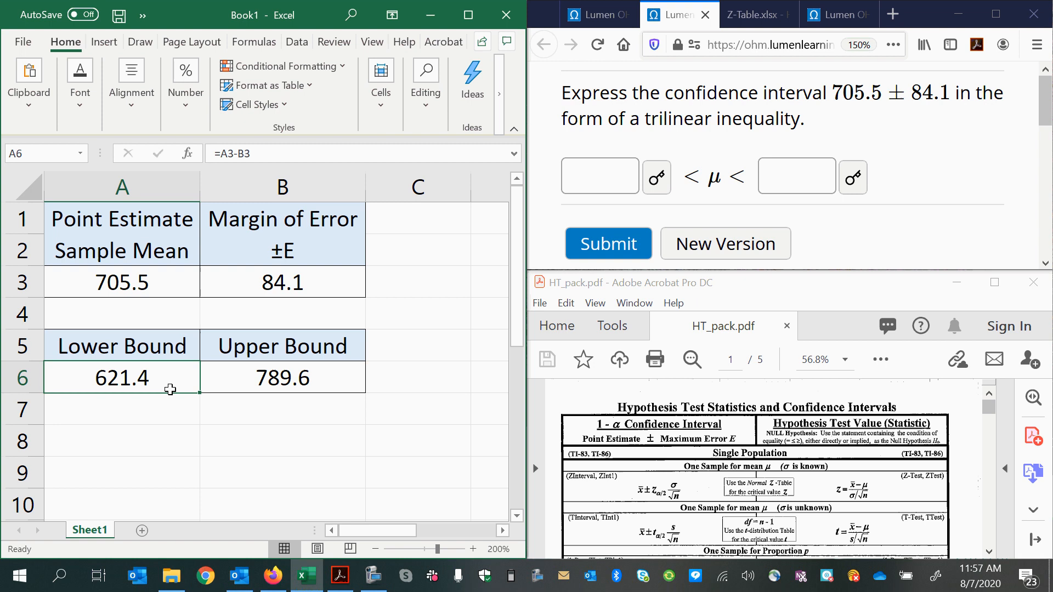